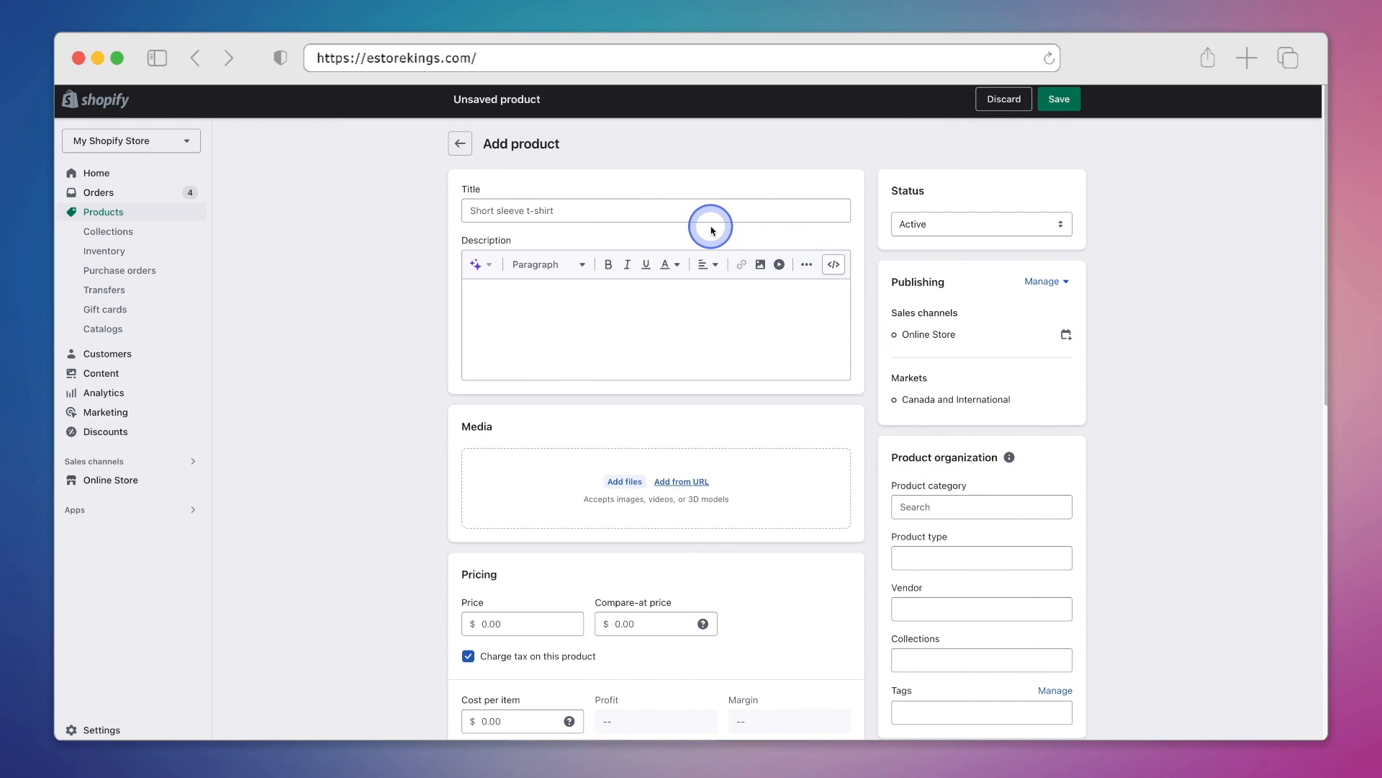
Title the new product 'Premium Dog Food' and place the cursor in Description.
{"action": "left_click", "coordinate": [710, 210]}
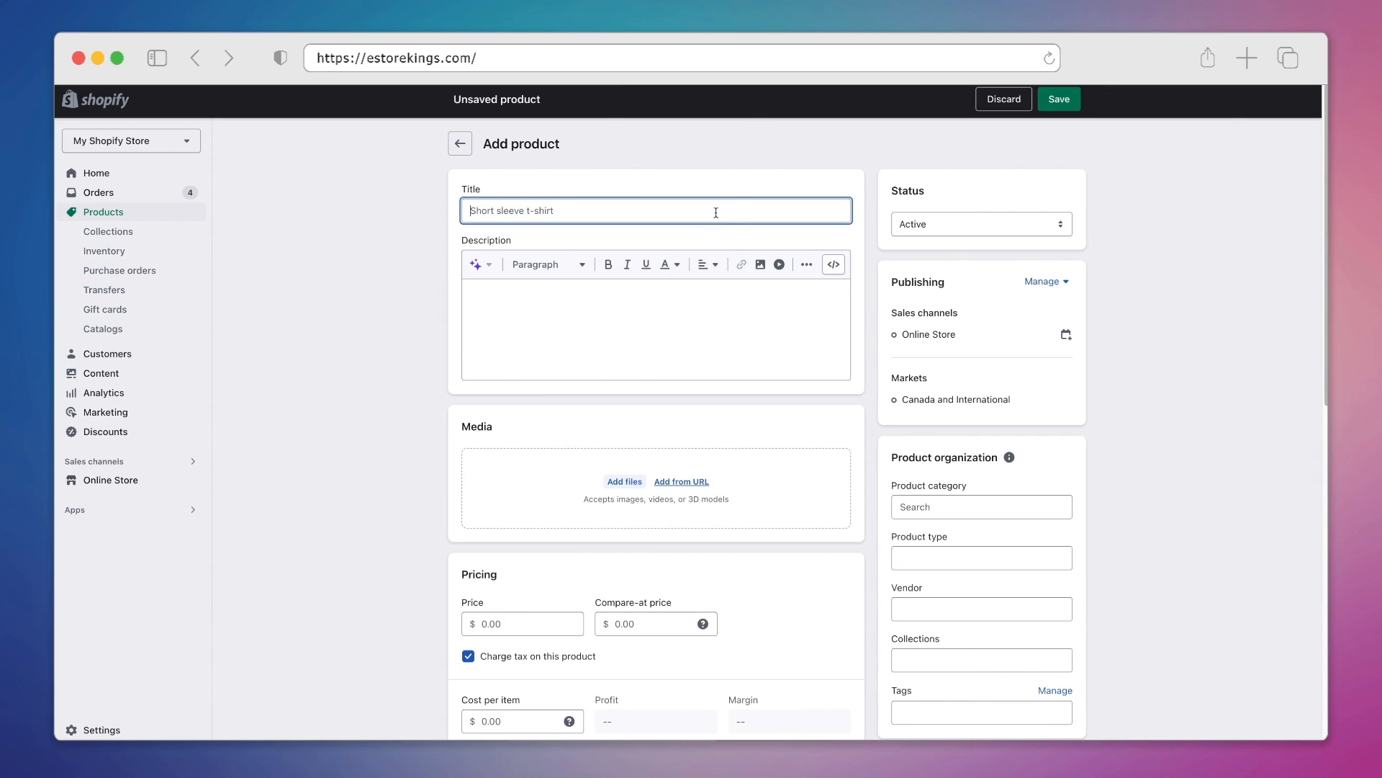
{"action": "mouse_move", "coordinate": [741, 141]}
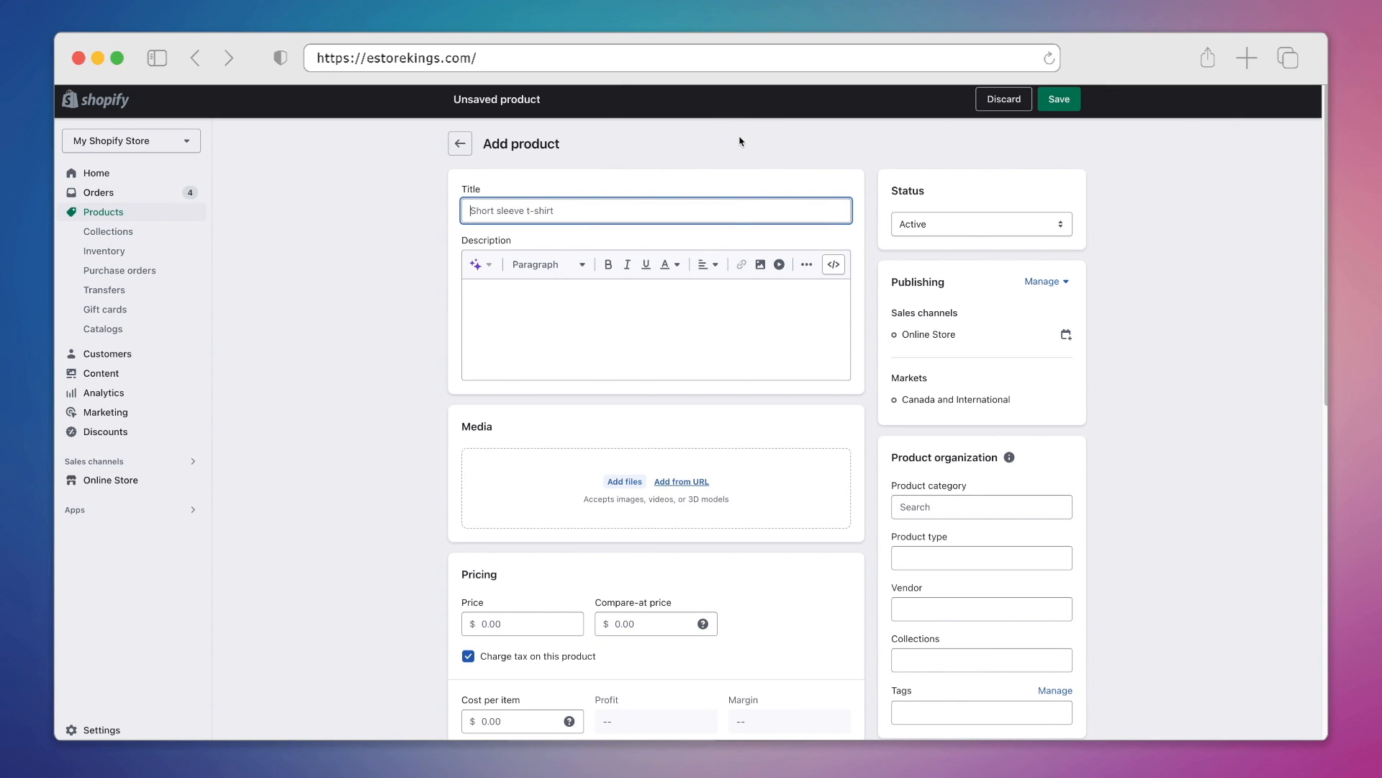
{"action": "type", "text": "Premium Dog Food"}
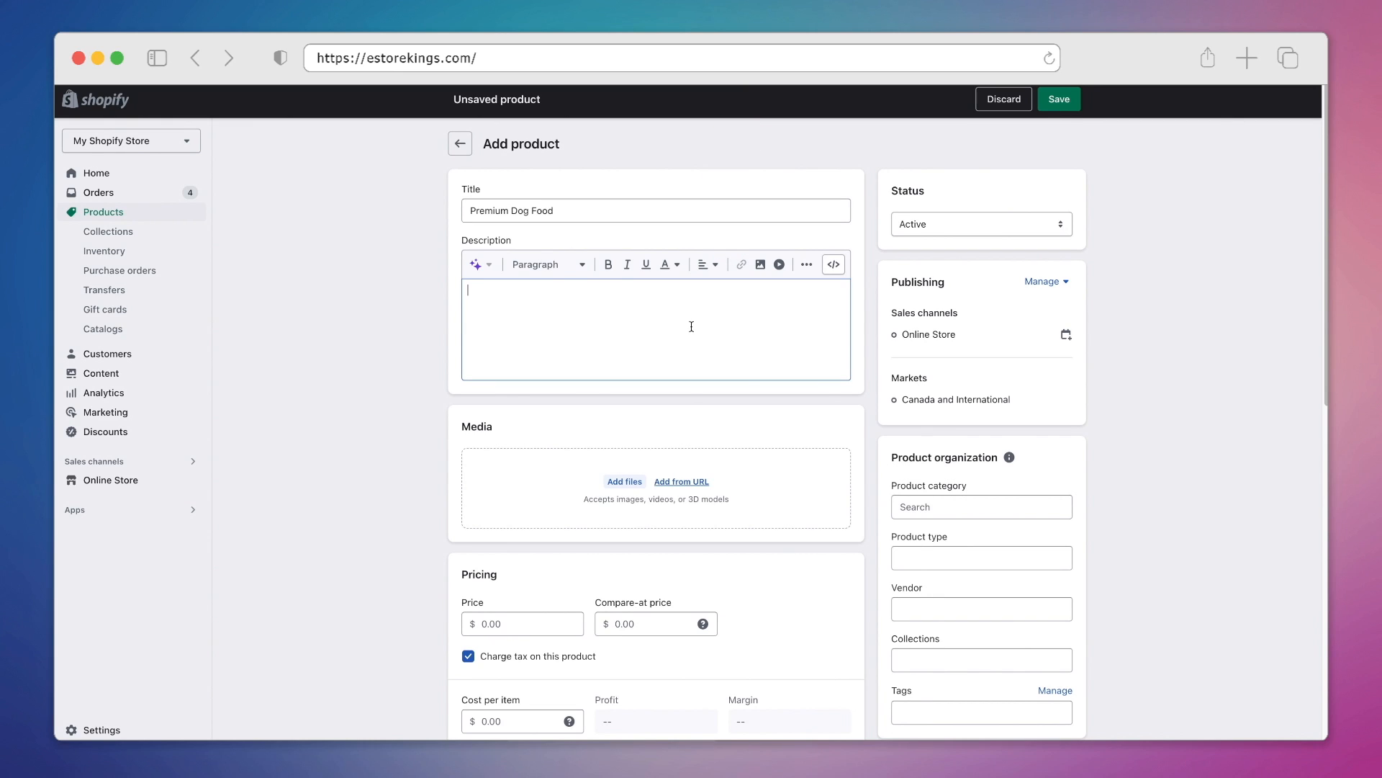
{"action": "left_click", "coordinate": [548, 326]}
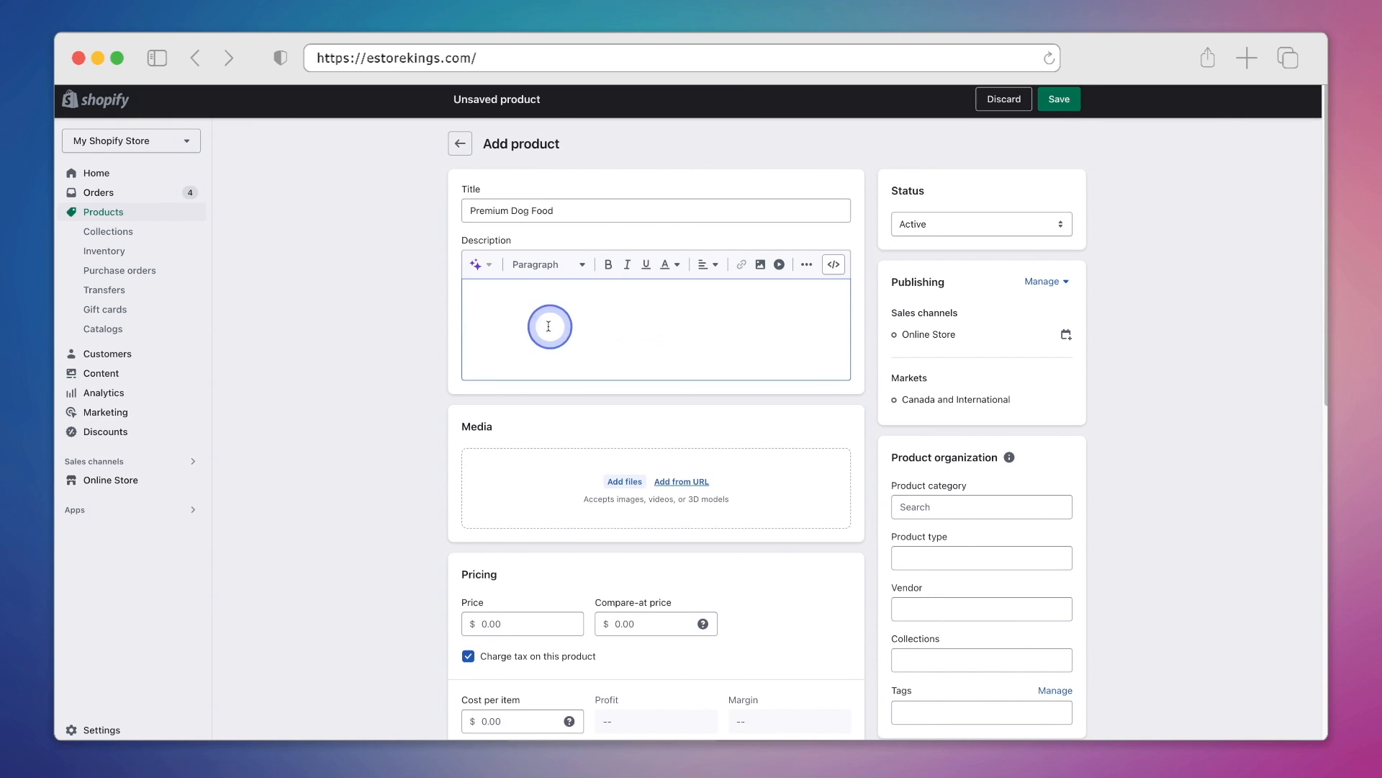
{"action": "mouse_move", "coordinate": [479, 264]}
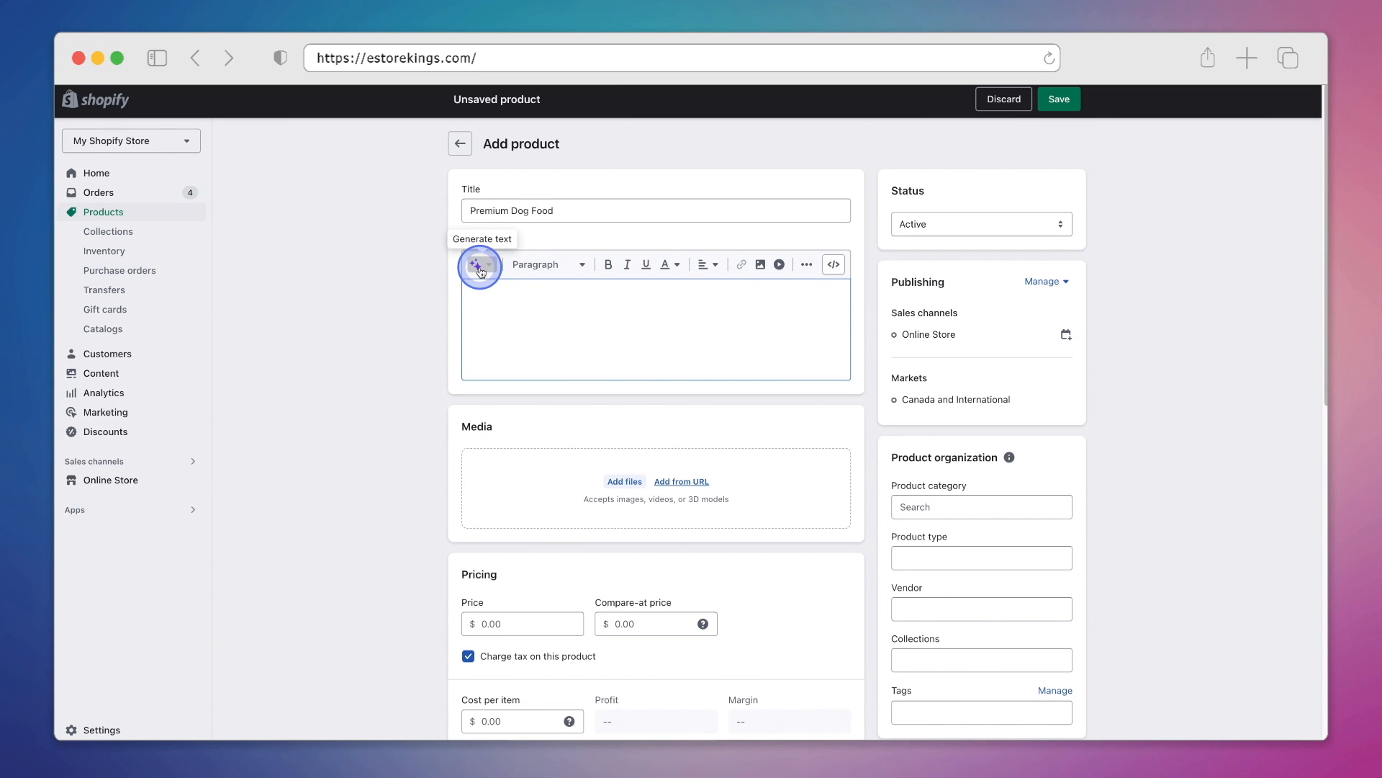
Open the AI generator and enter features: large breeds, adult dry dog food, natural, chicken flavor.
{"action": "left_click", "coordinate": [478, 264]}
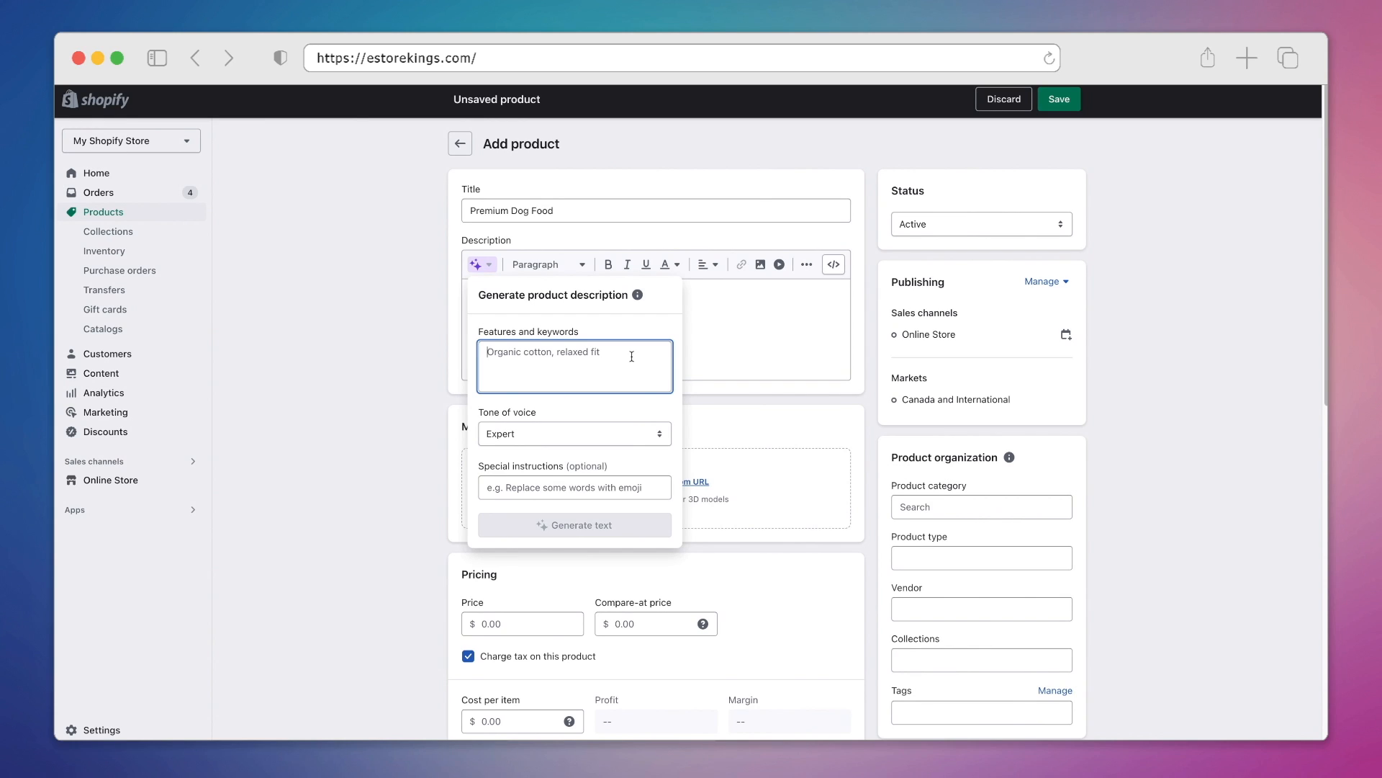
{"action": "type", "text": "large breeds"}
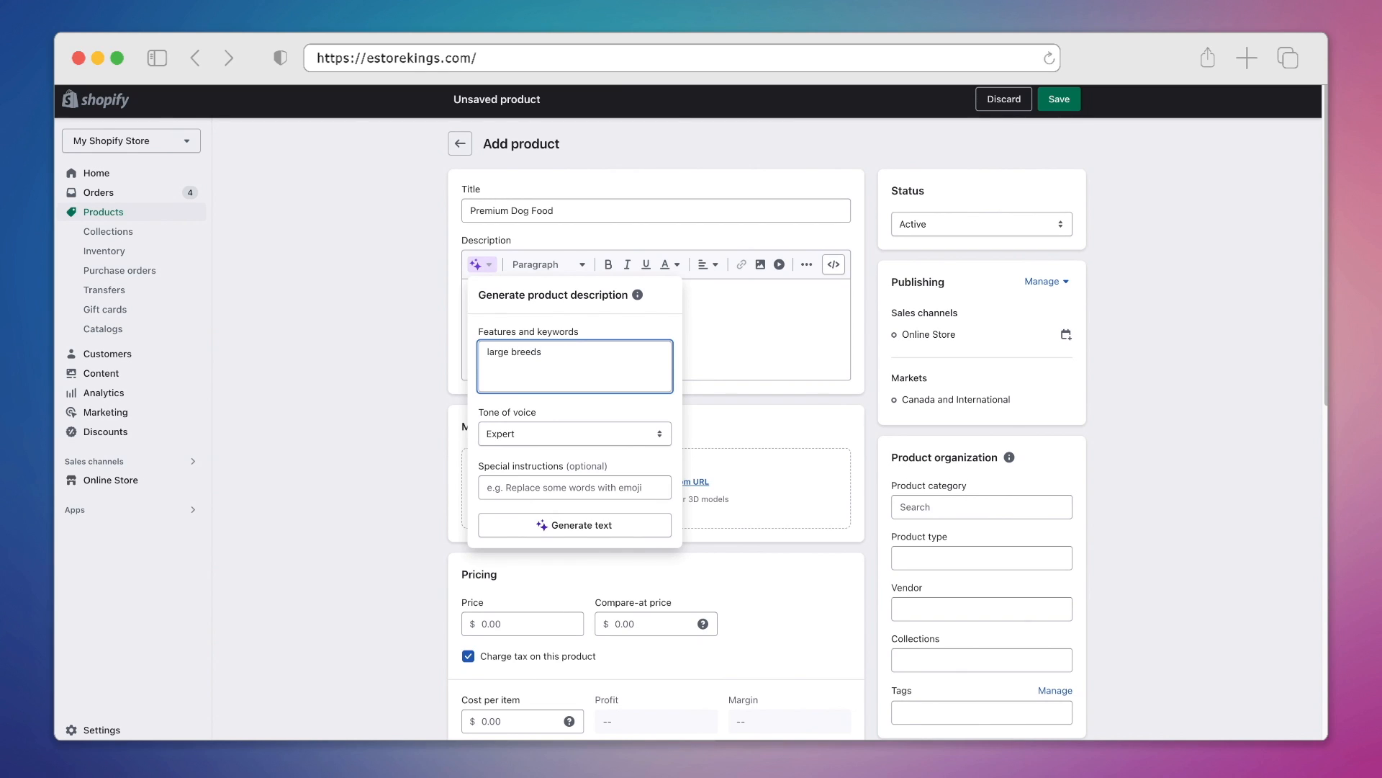
{"action": "type", "text": ", adult dog food, dry dog food,"}
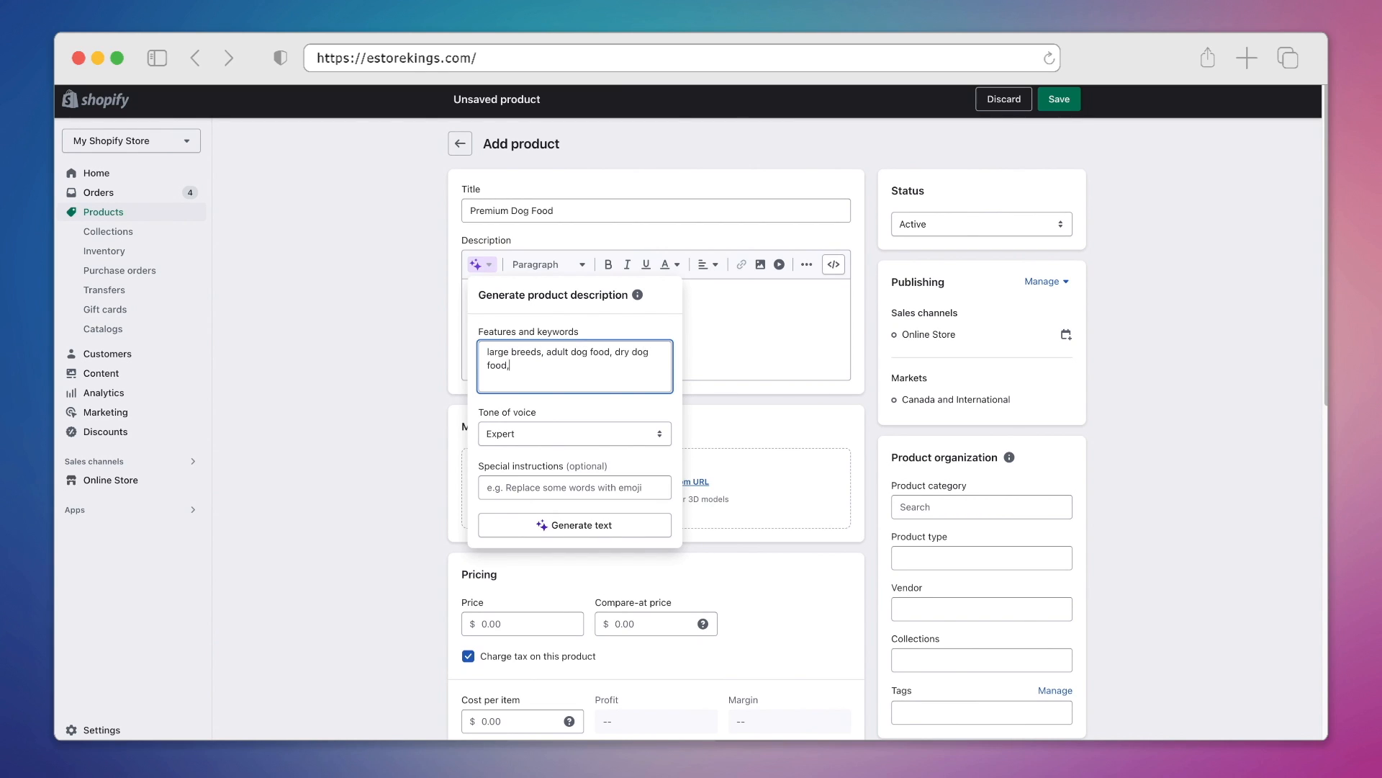
{"action": "type", "text": "natural, chicken flavor, available in 20LB and 30LB bags"}
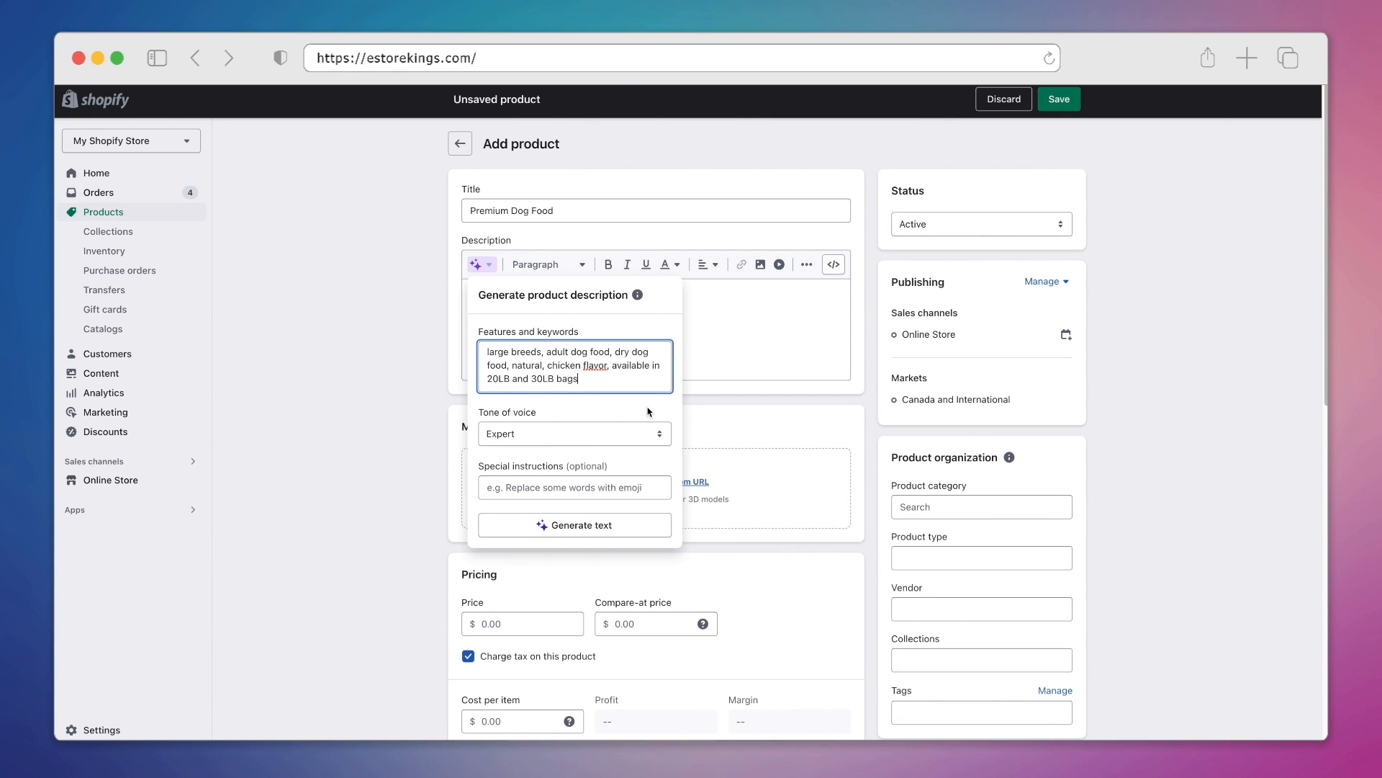
Choose a Persuasive tone and add the instruction 'Include a dog emoji in the text'.
{"action": "left_click", "coordinate": [642, 421]}
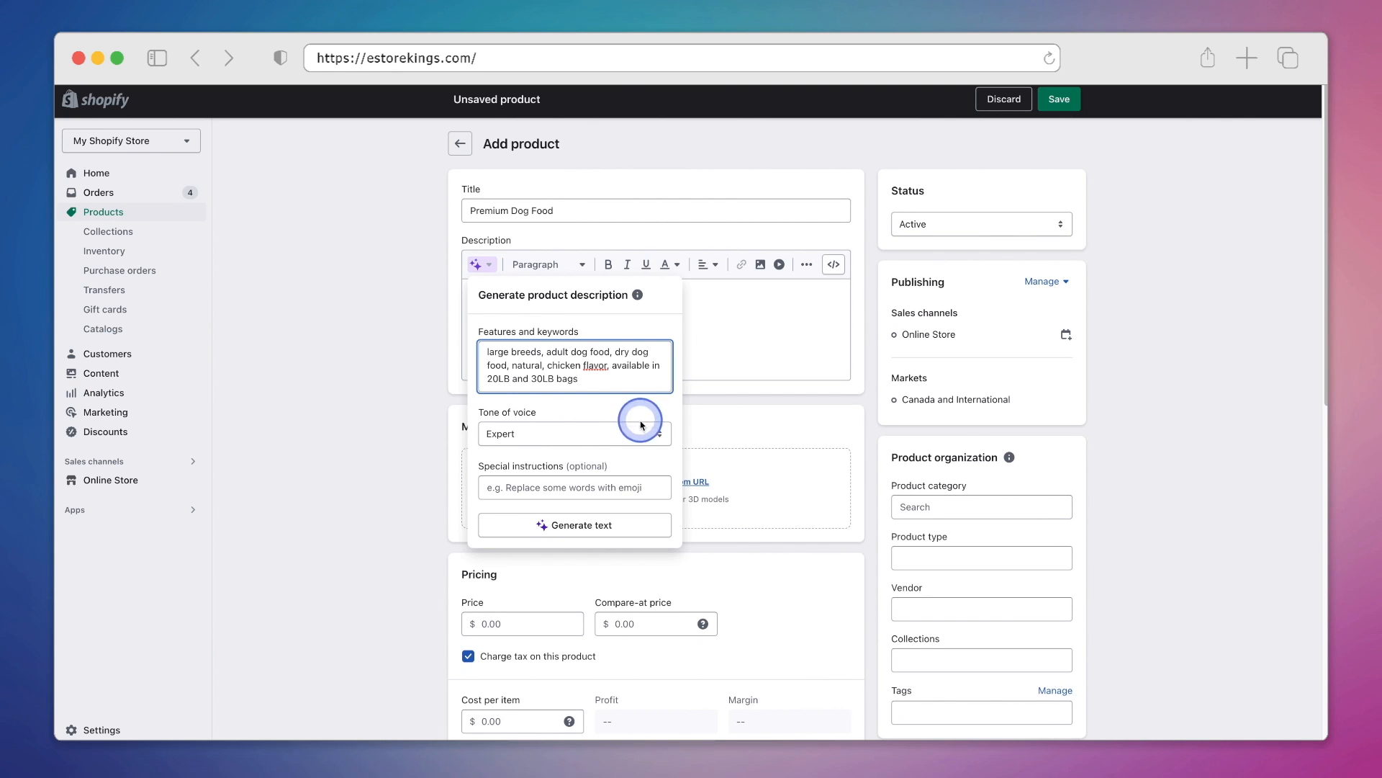
{"action": "left_click", "coordinate": [573, 433]}
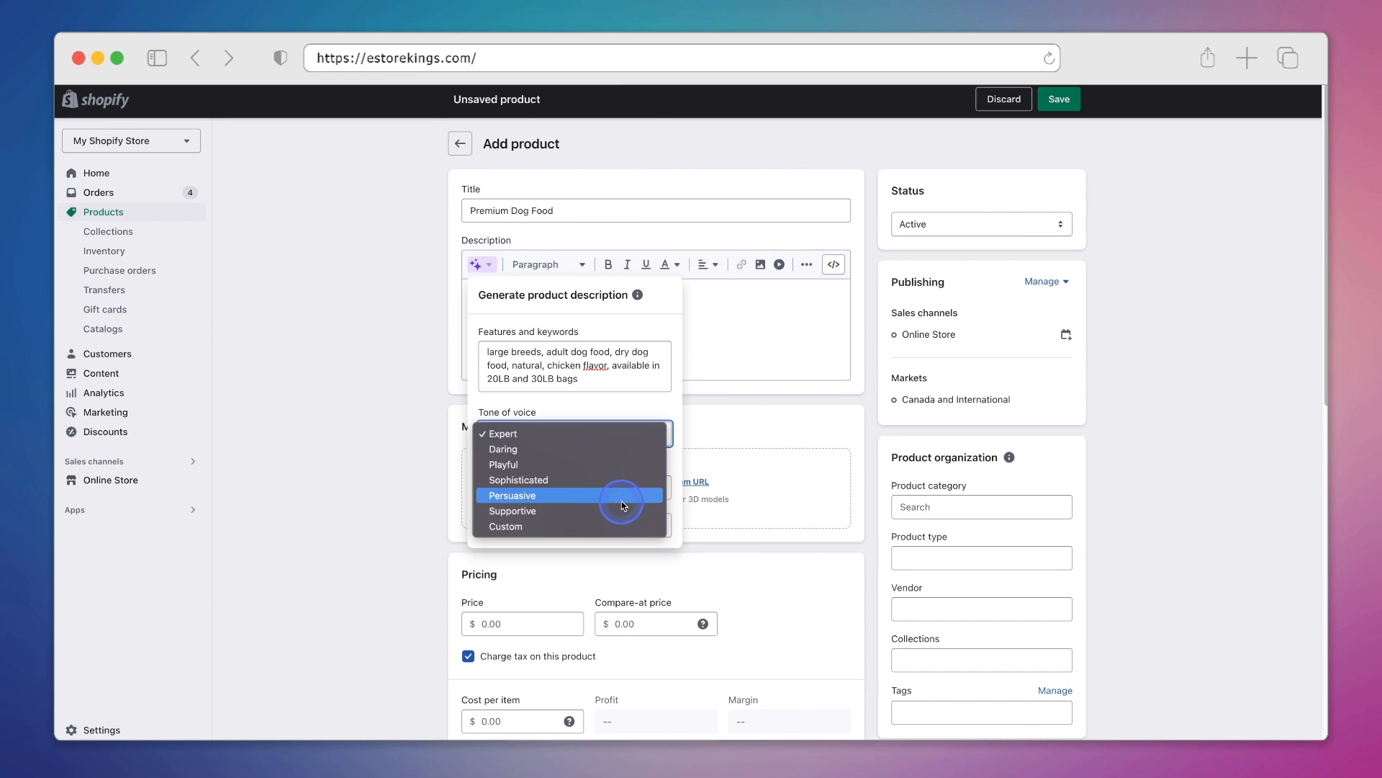
{"action": "left_click", "coordinate": [512, 494]}
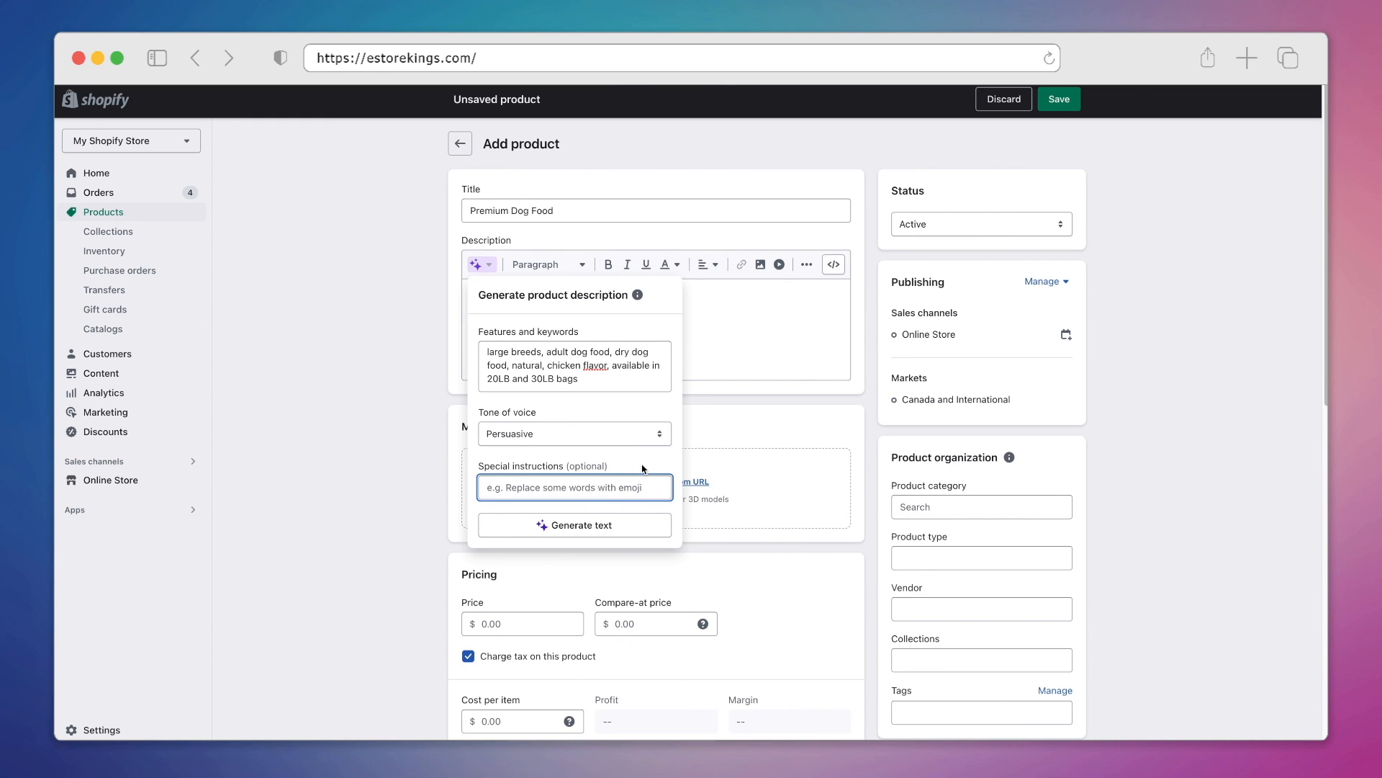
{"action": "type", "text": "Include a dog emoji in the text"}
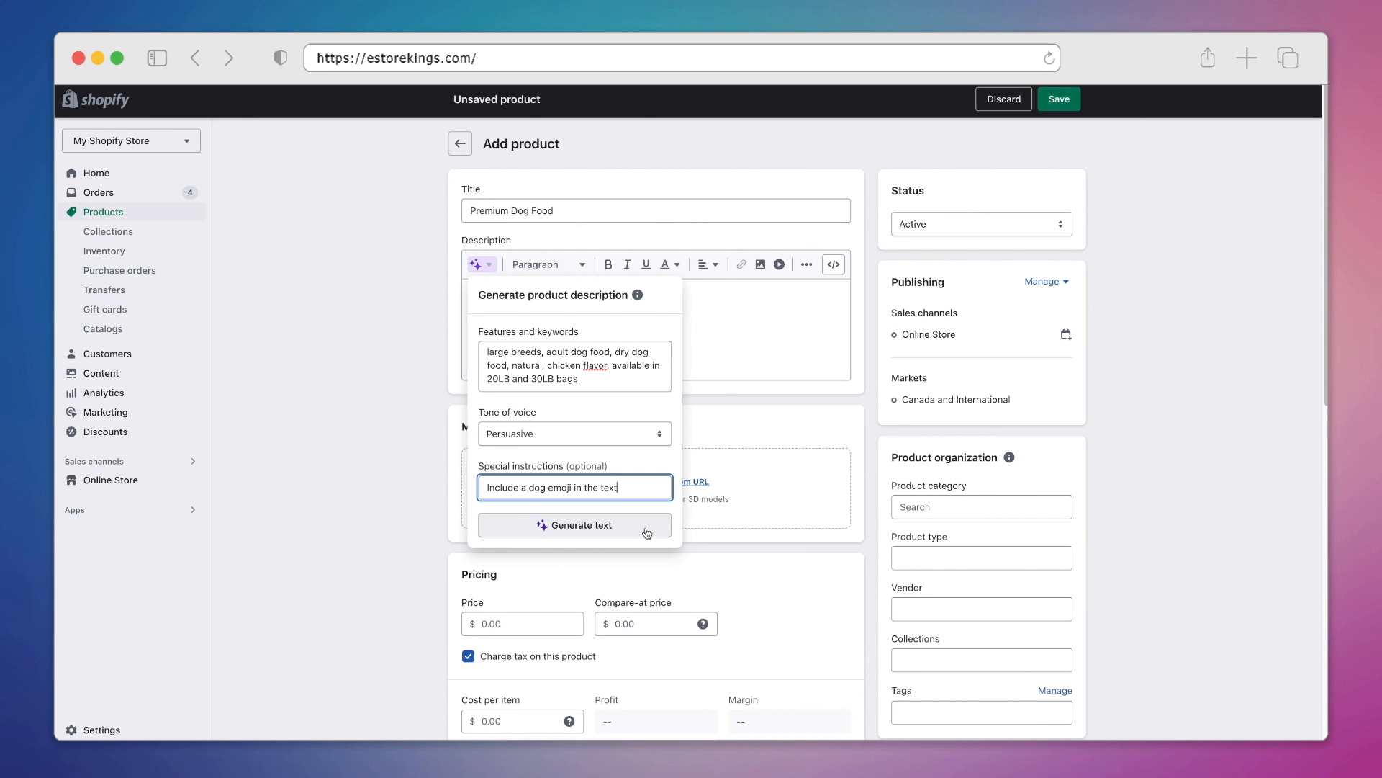
Generate a persuasive description suggestion ending with a dog emoji.
{"action": "left_click", "coordinate": [574, 525]}
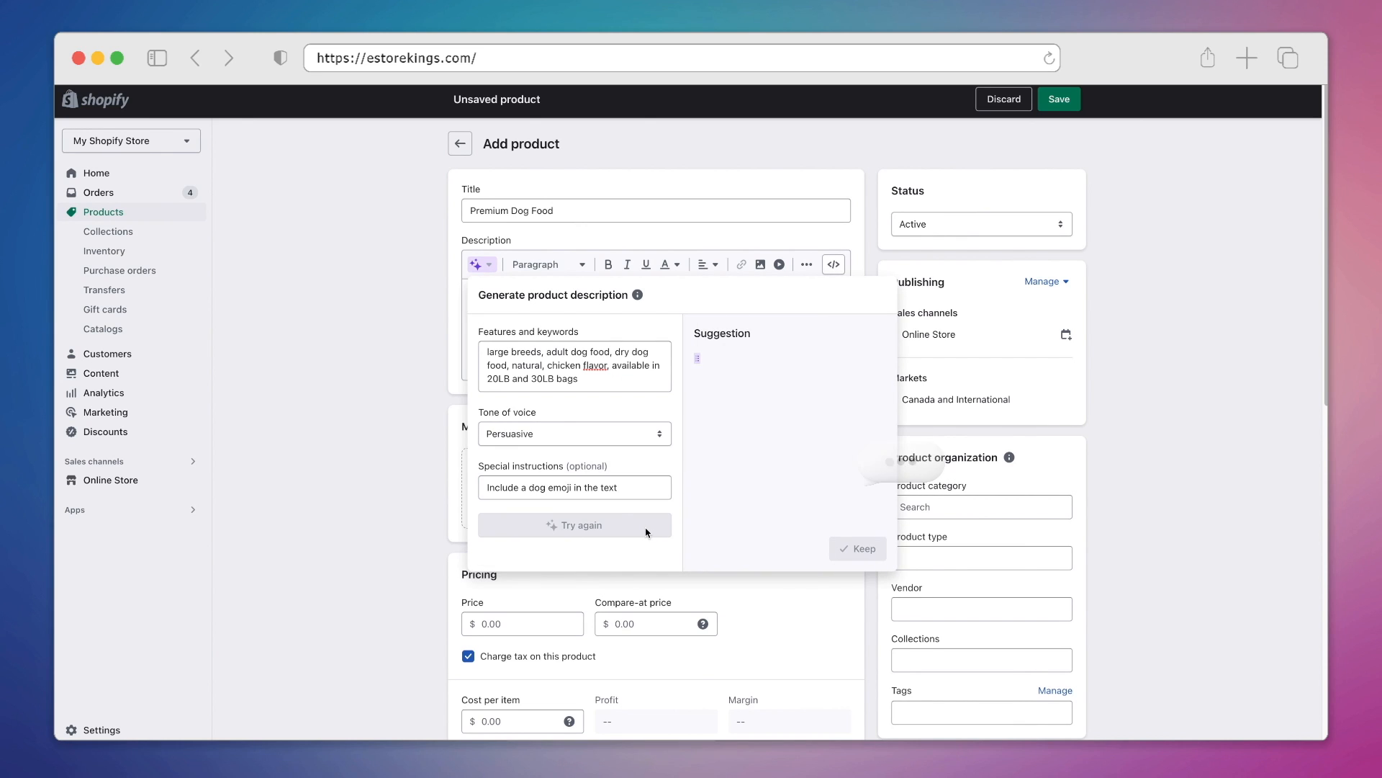
{"action": "left_click", "coordinate": [573, 525]}
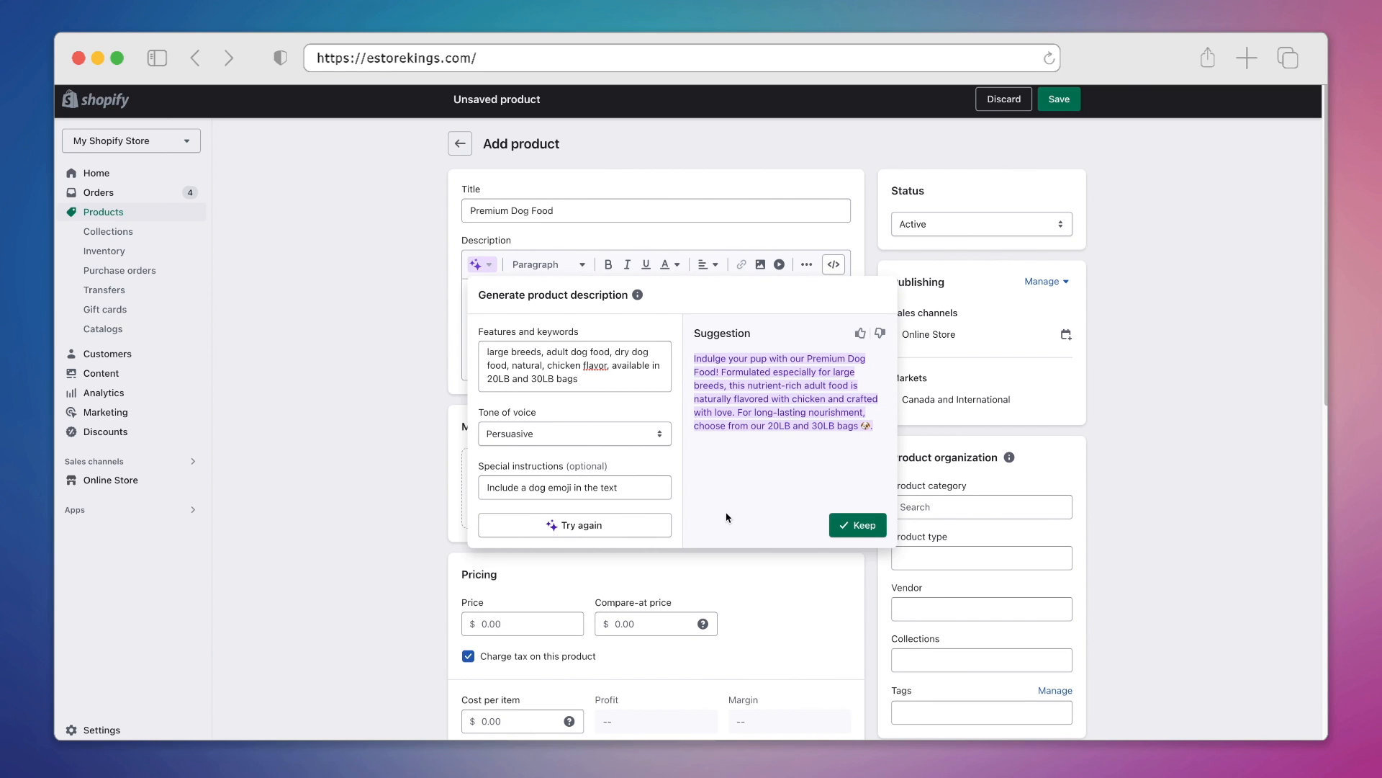
Switch the tone to Expert and regenerate the suggestion.
{"action": "left_click", "coordinate": [574, 433]}
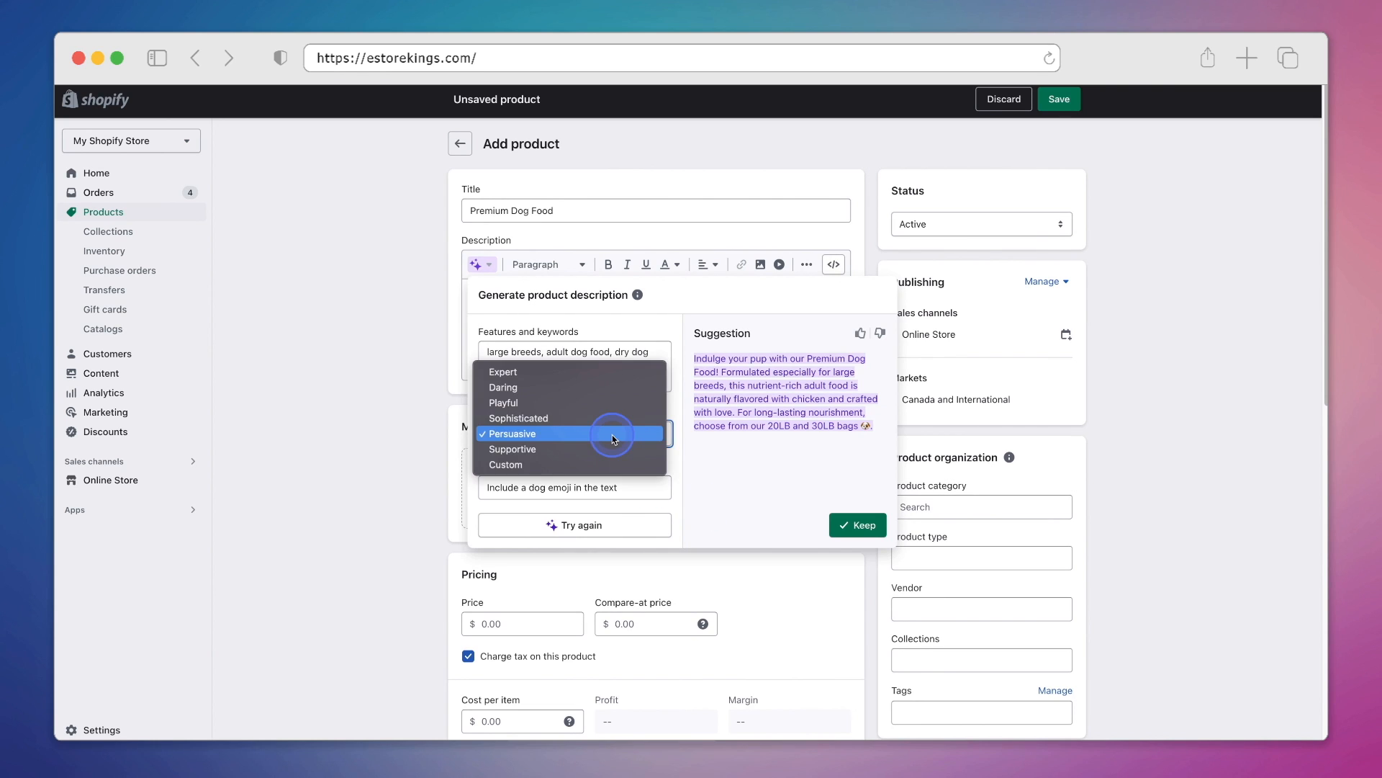
{"action": "mouse_move", "coordinate": [571, 387]}
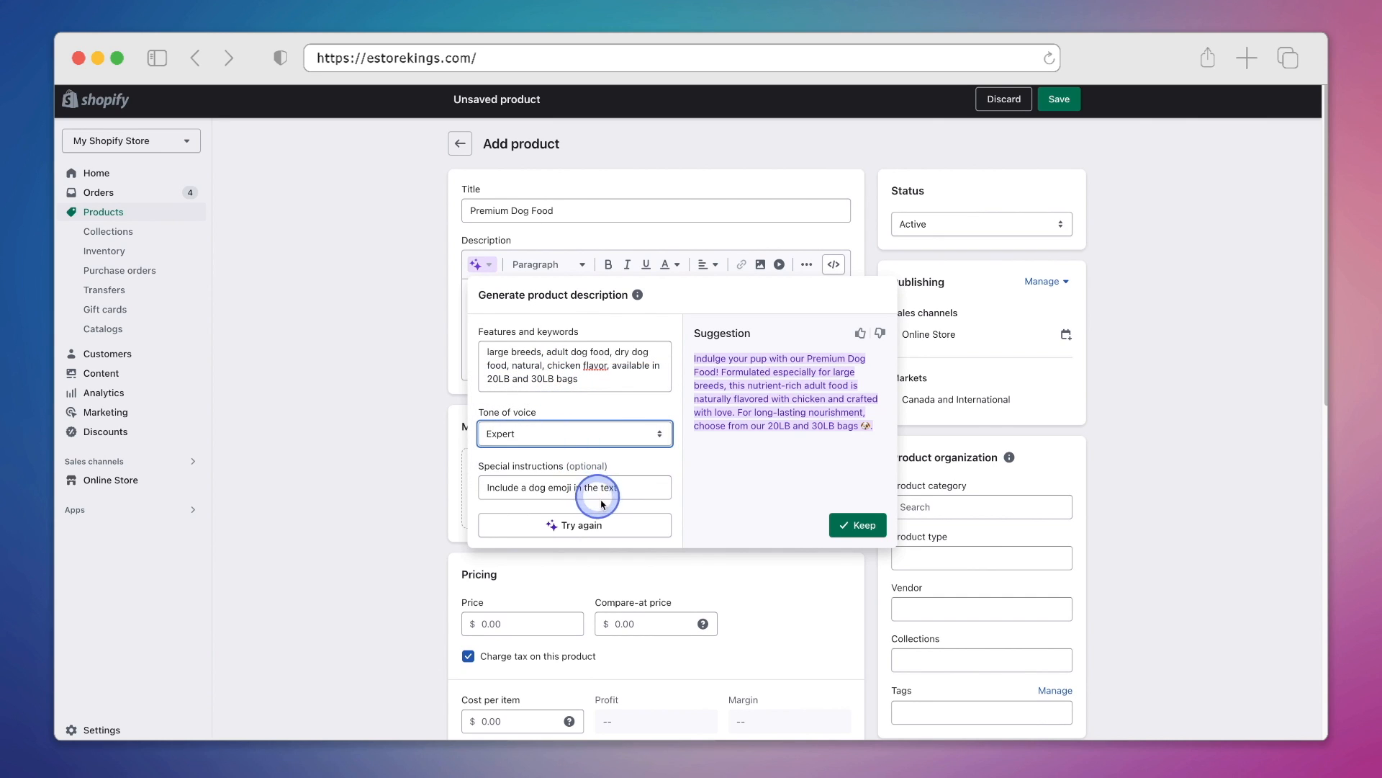
{"action": "left_click", "coordinate": [574, 524]}
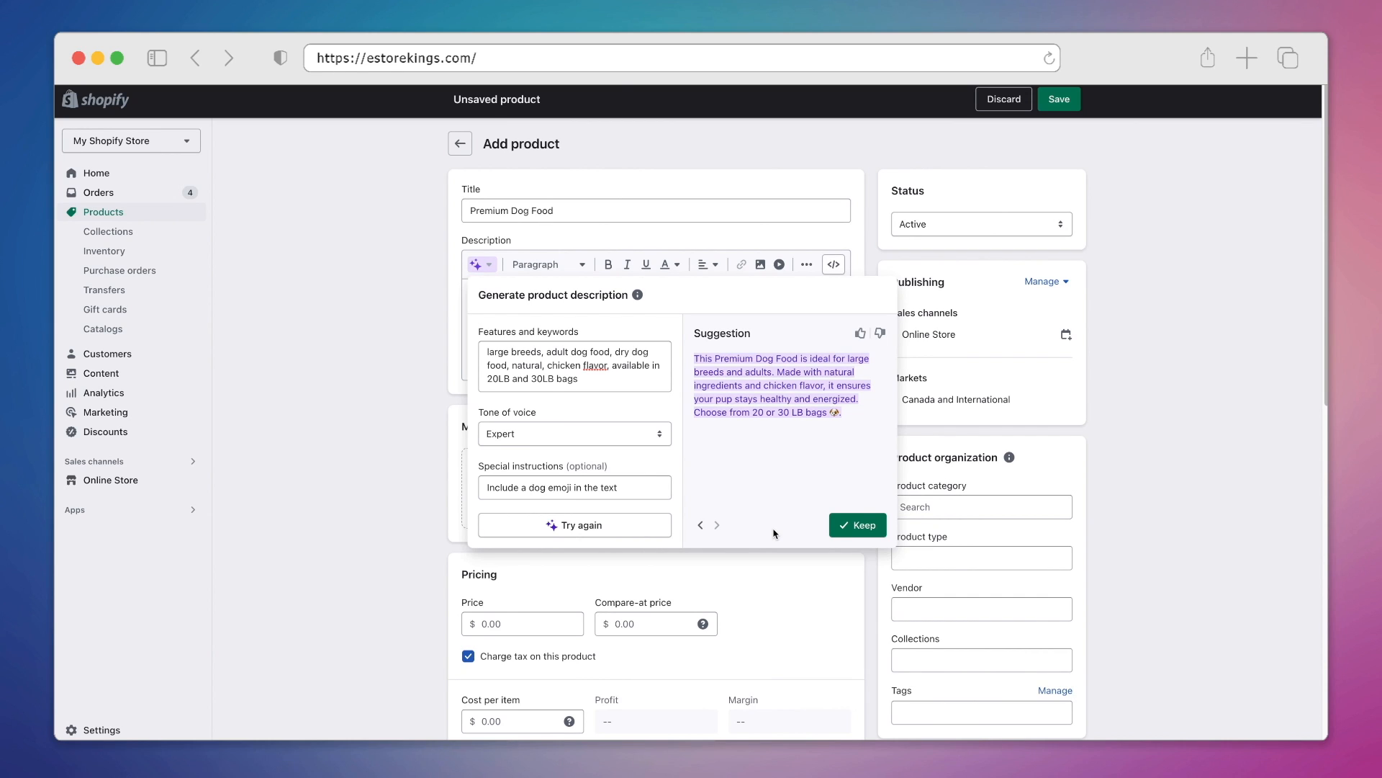
{"action": "mouse_move", "coordinate": [563, 444]}
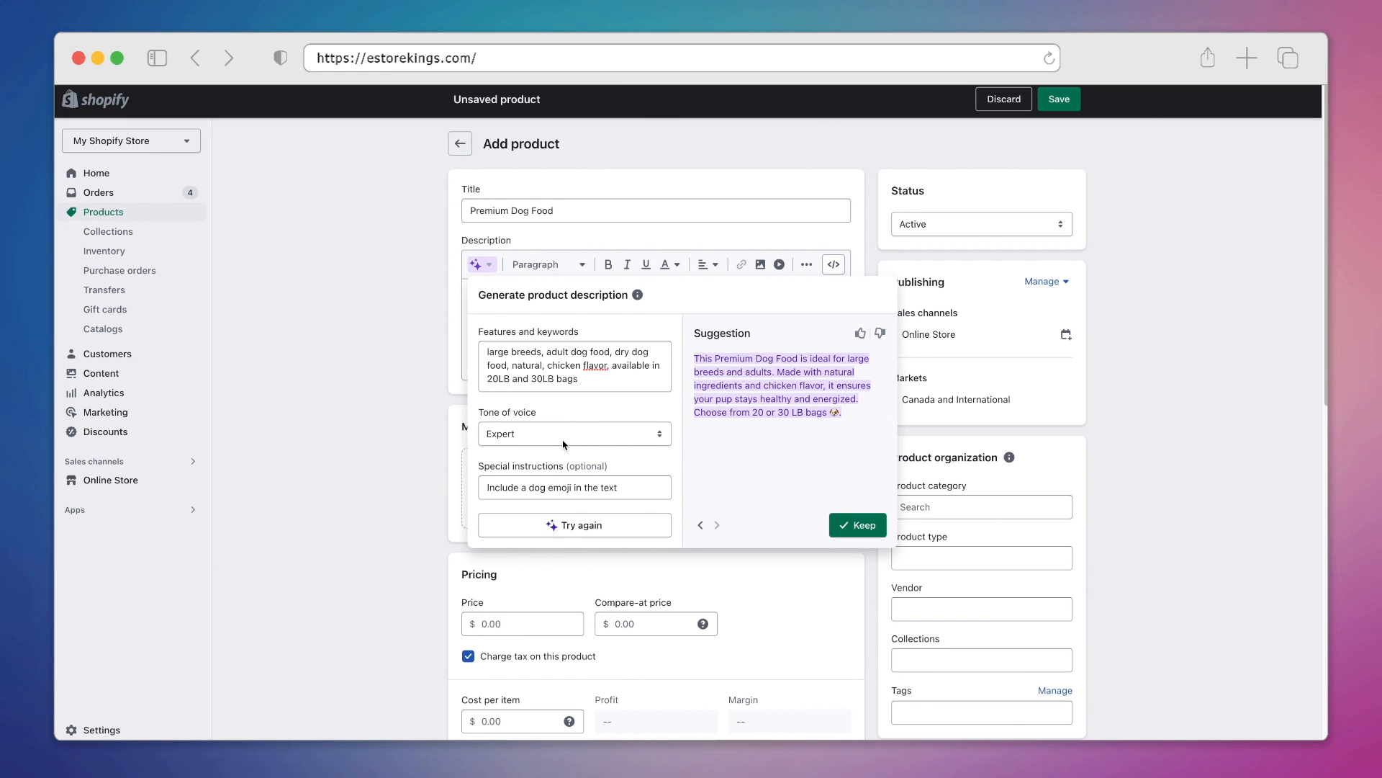
Use a custom 'silly' tone, add an all-caps title instruction, and regenerate.
{"action": "left_click", "coordinate": [574, 432]}
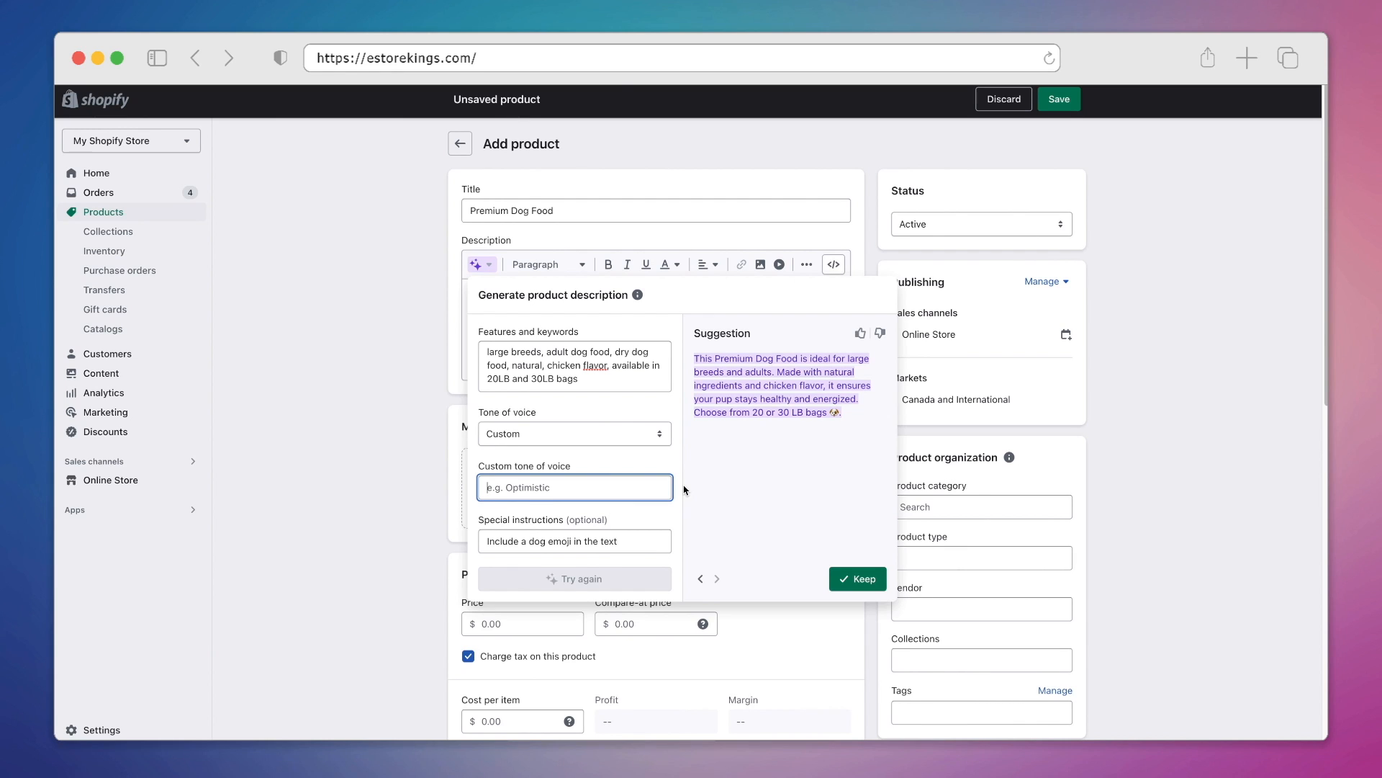
{"action": "type", "text": "silly"}
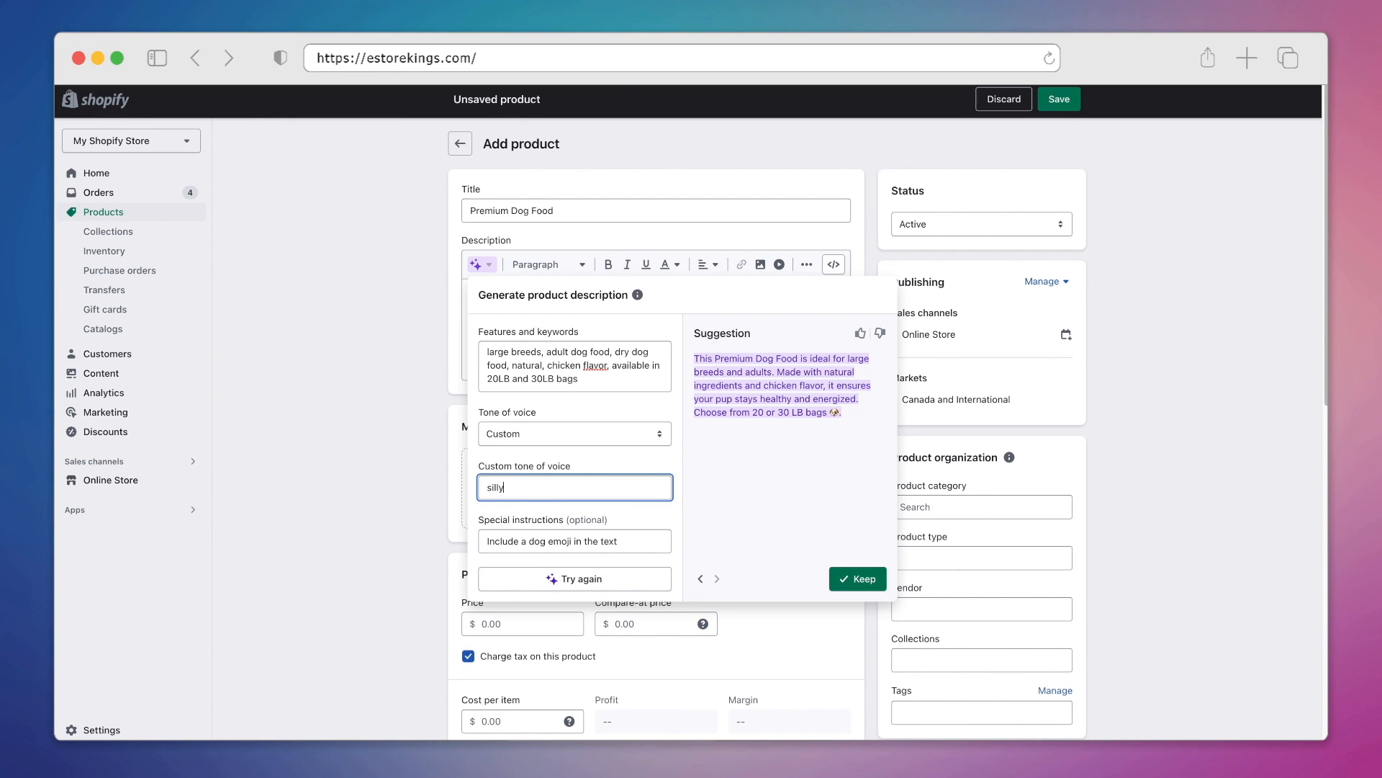
{"action": "left_click", "coordinate": [574, 540]}
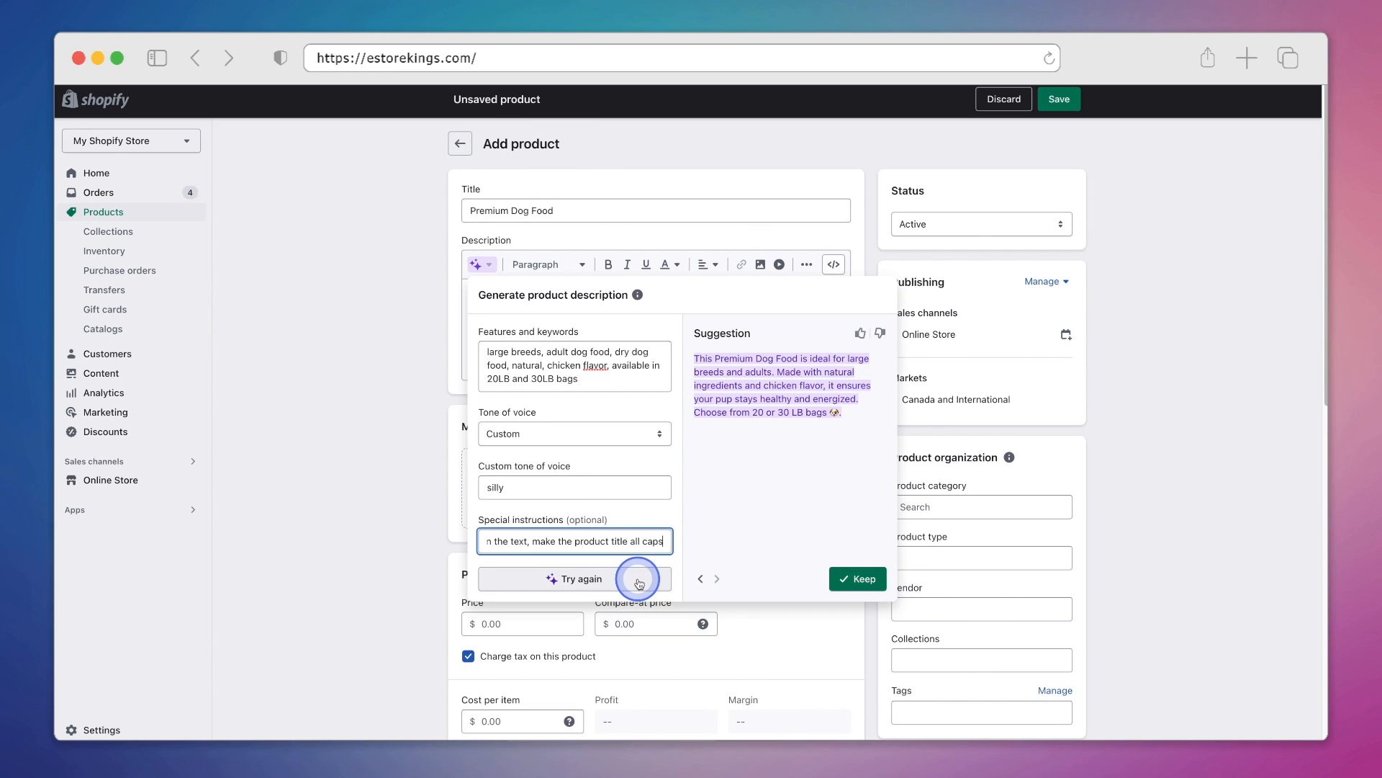
{"action": "left_click", "coordinate": [574, 578]}
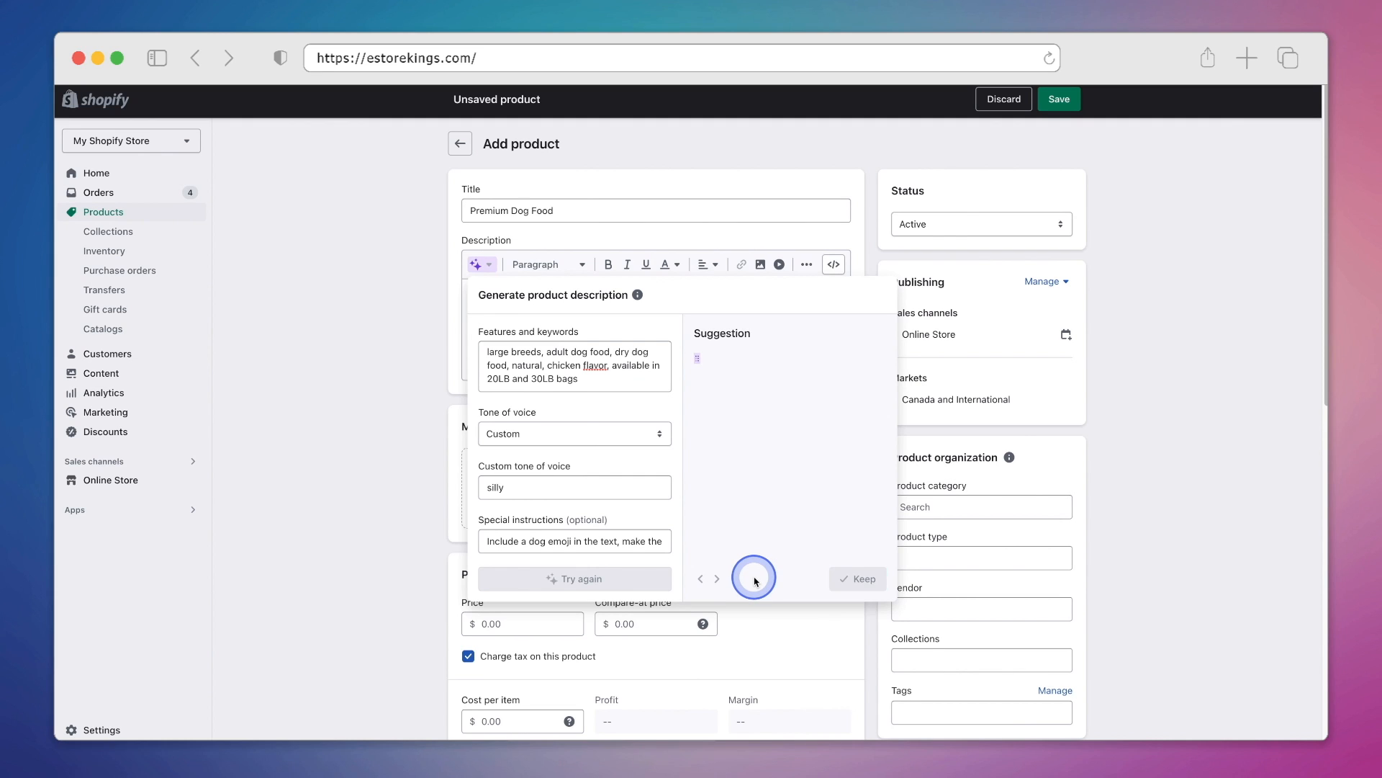
Regenerate for a fun, silly suggestion opening with 'PREMIUM DOG FOOD' in capitals.
{"action": "left_click", "coordinate": [754, 578]}
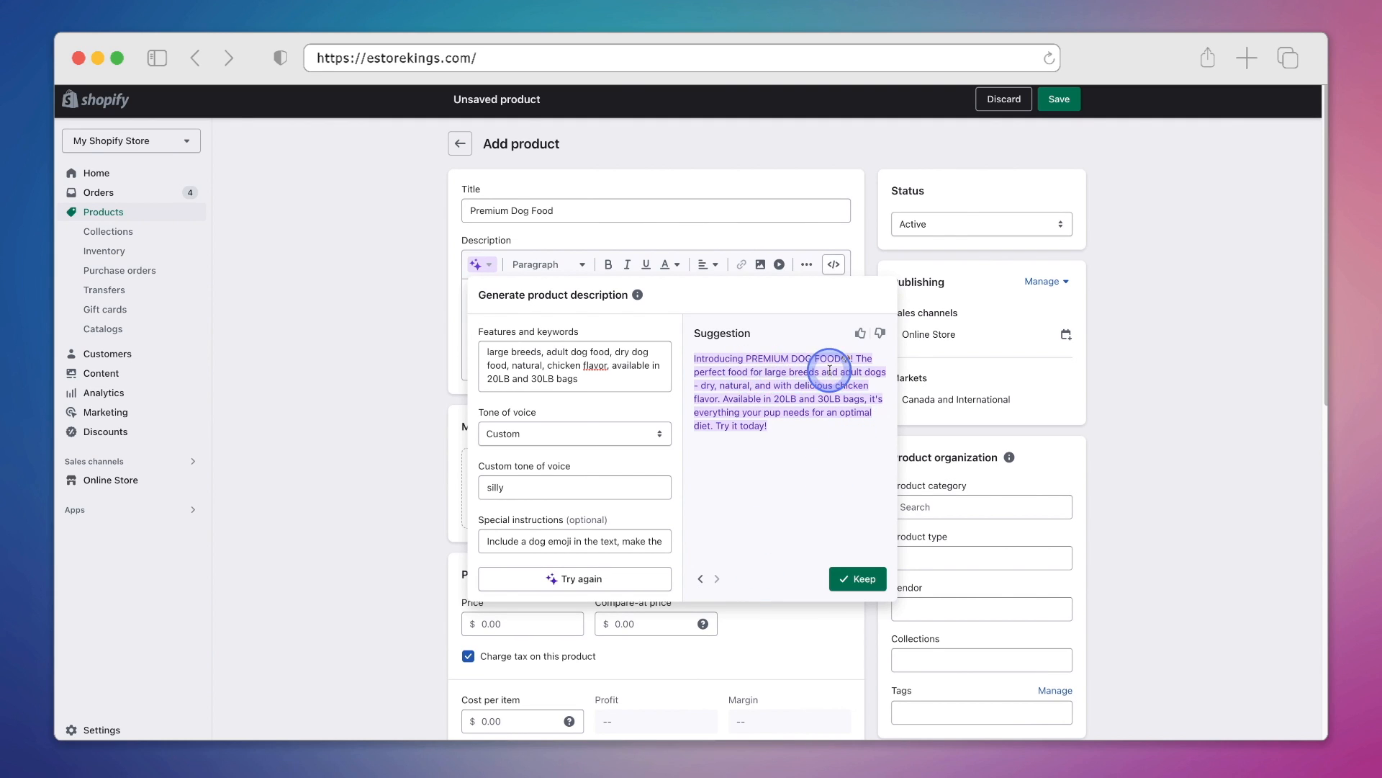
{"action": "mouse_move", "coordinate": [834, 502]}
{"action": "type", "text": ", fun"}
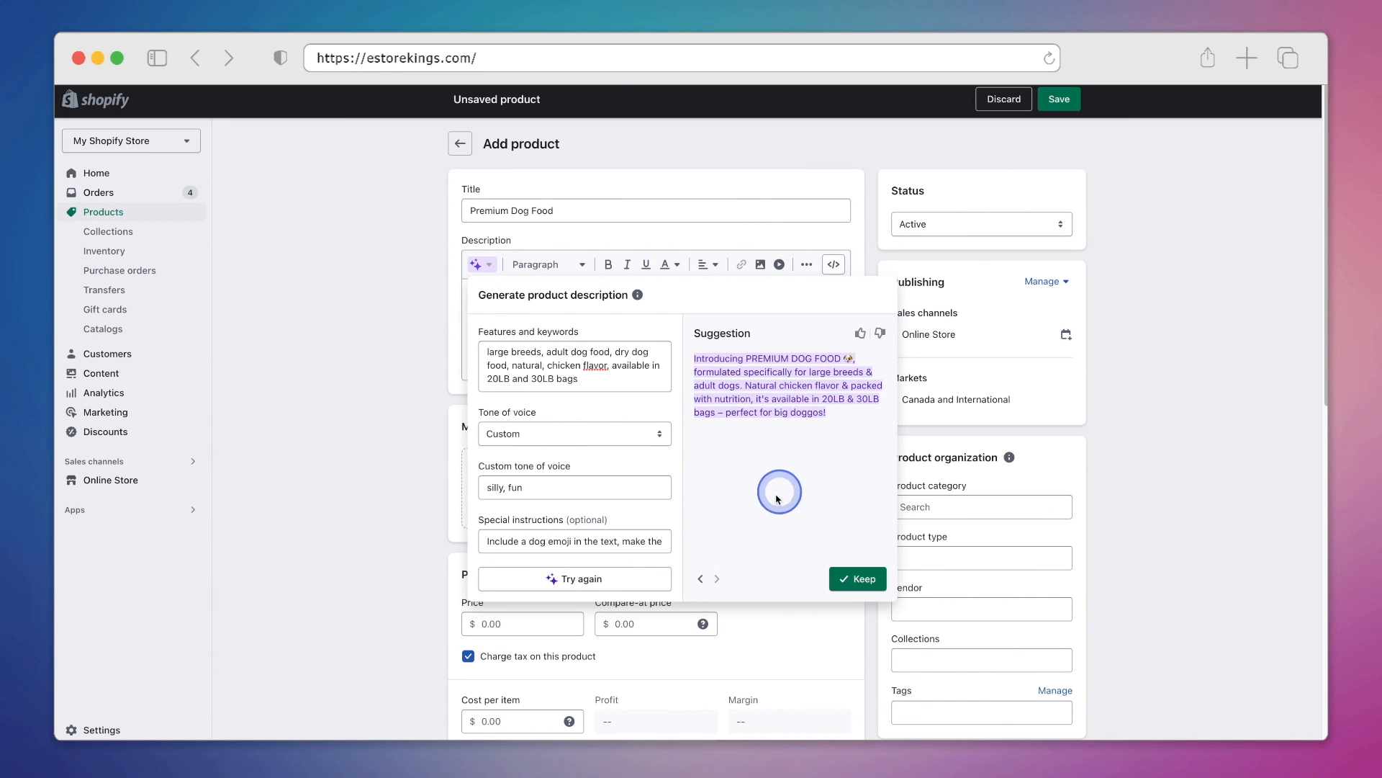
Return to the first 'Indulge your pup…' suggestion and keep it as the description.
{"action": "left_click", "coordinate": [700, 578]}
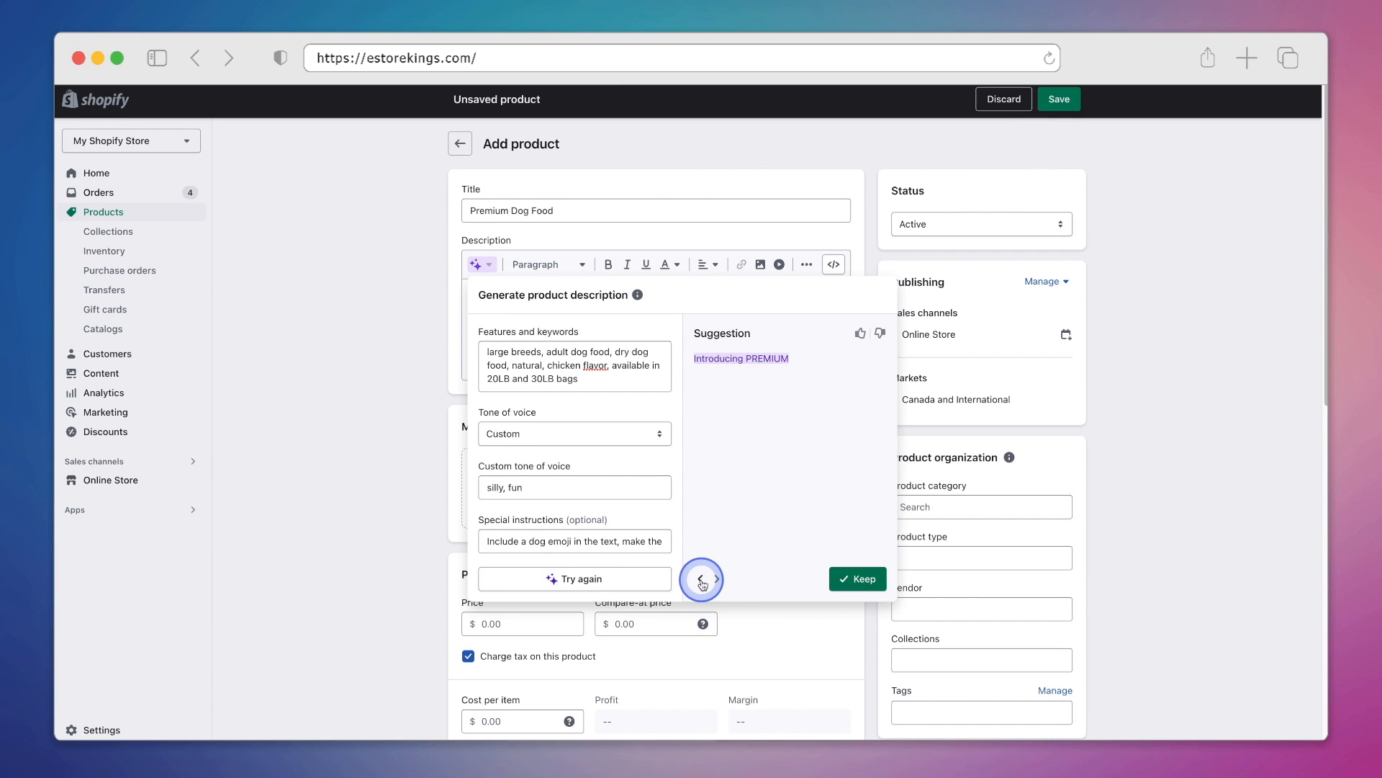
{"action": "left_click", "coordinate": [715, 578]}
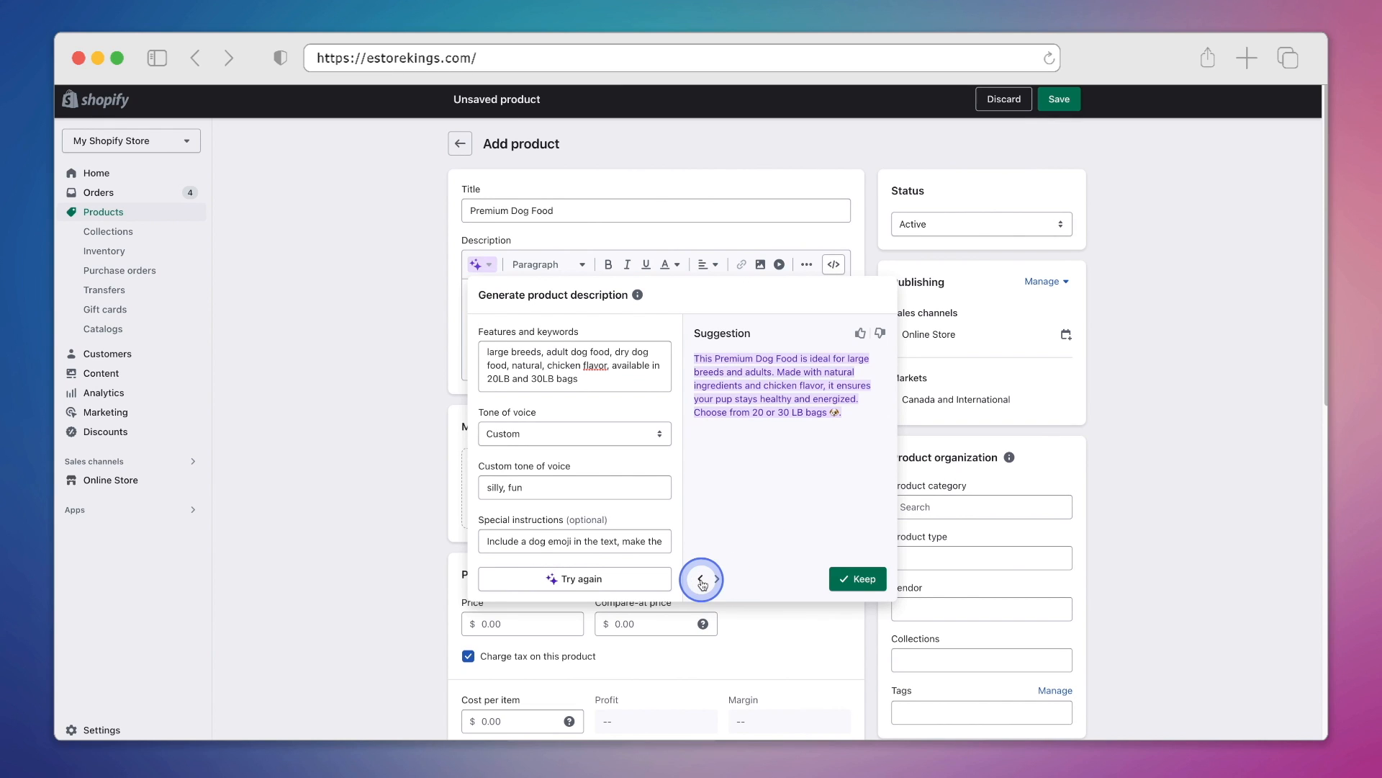
{"action": "left_click", "coordinate": [715, 579]}
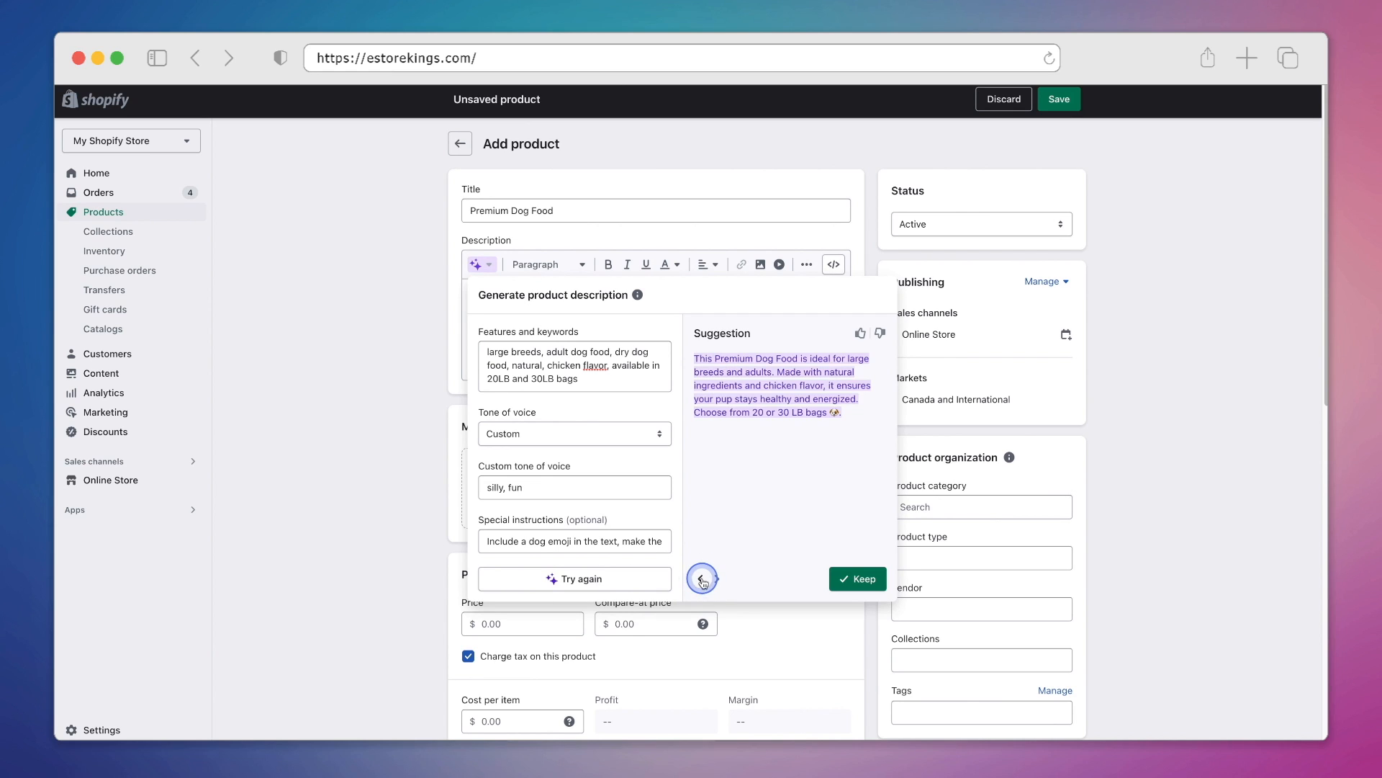
{"action": "left_click", "coordinate": [702, 578]}
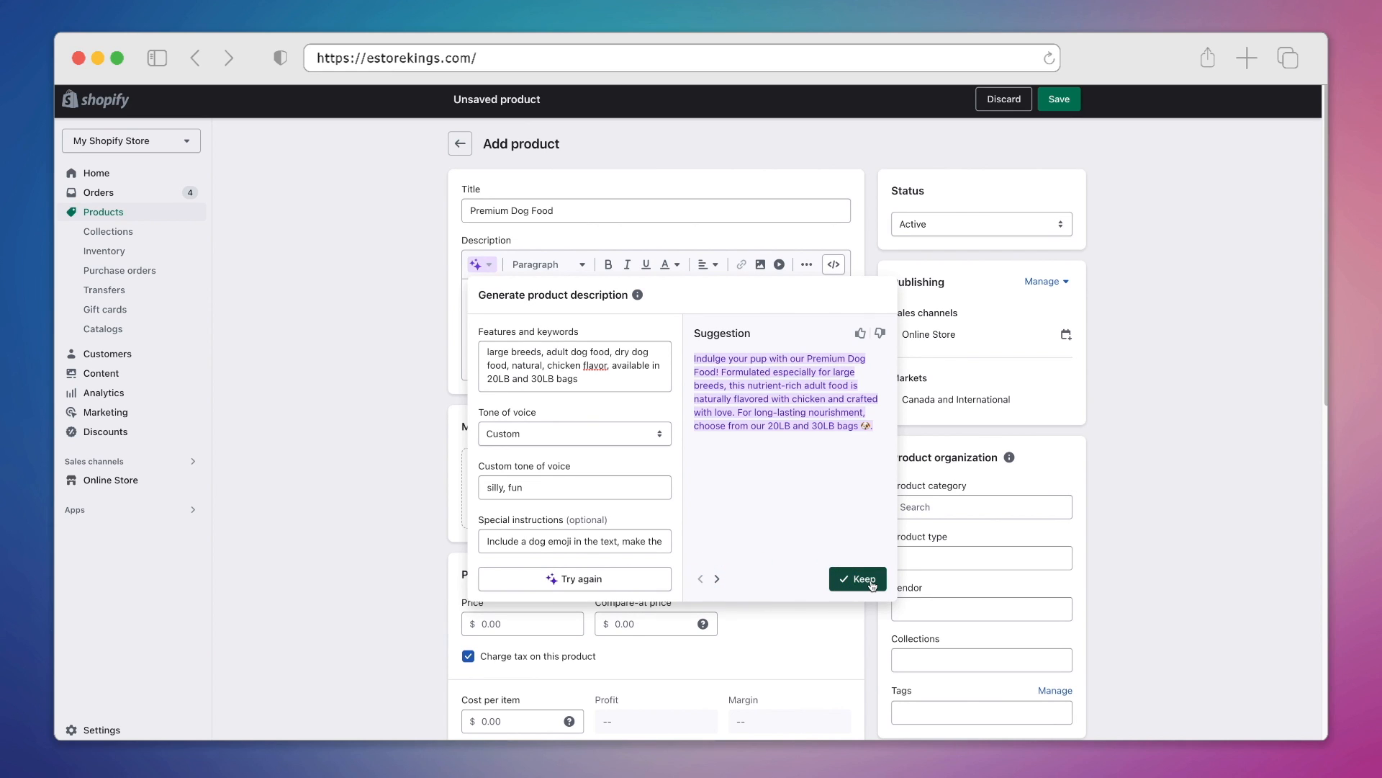
{"action": "left_click", "coordinate": [857, 579]}
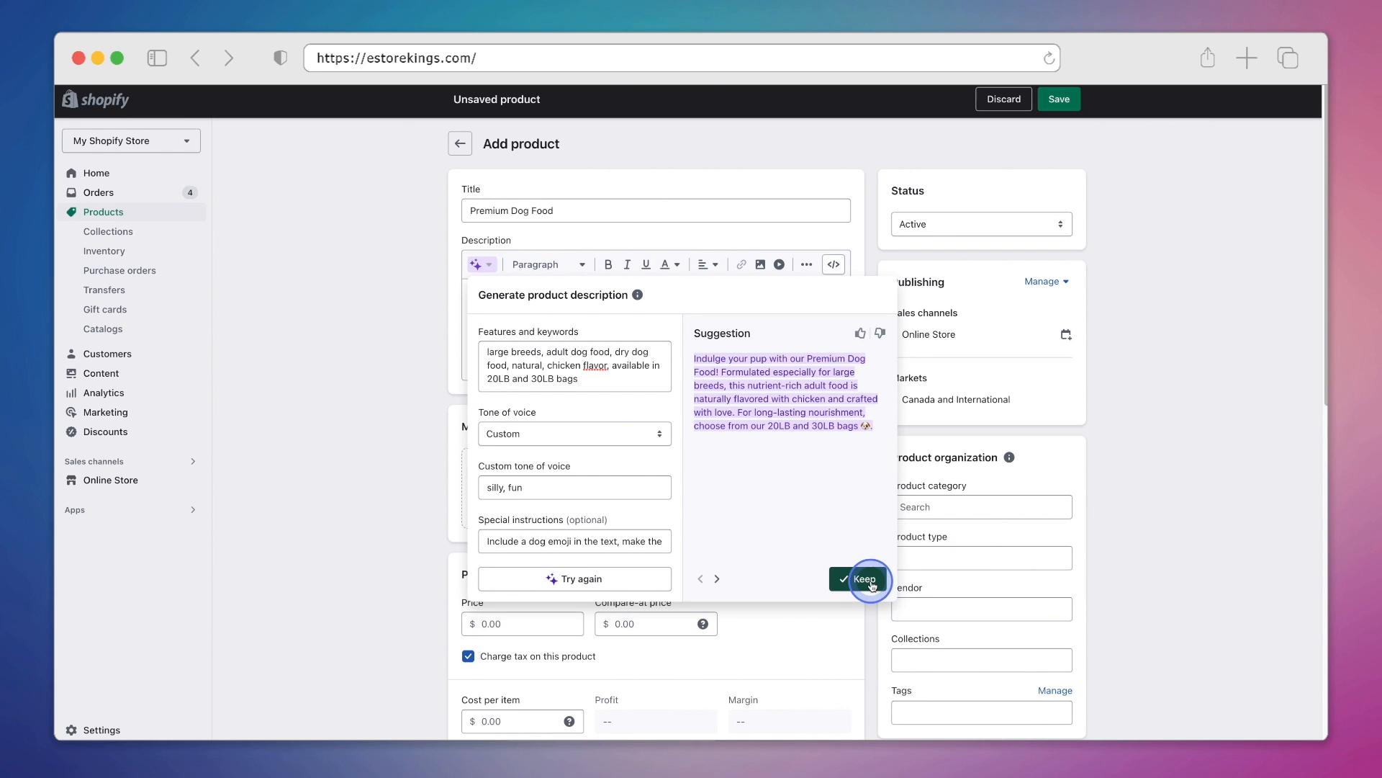
{"action": "left_click", "coordinate": [864, 578]}
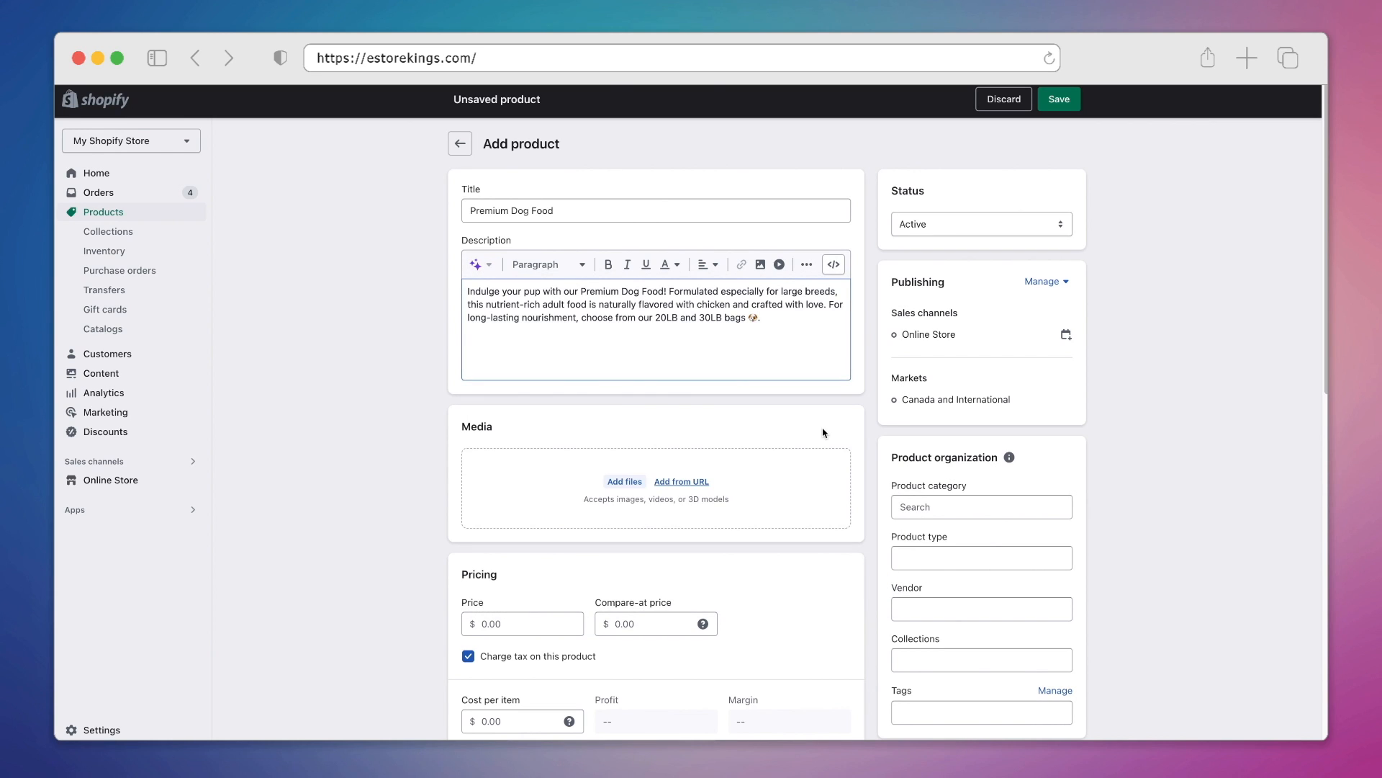